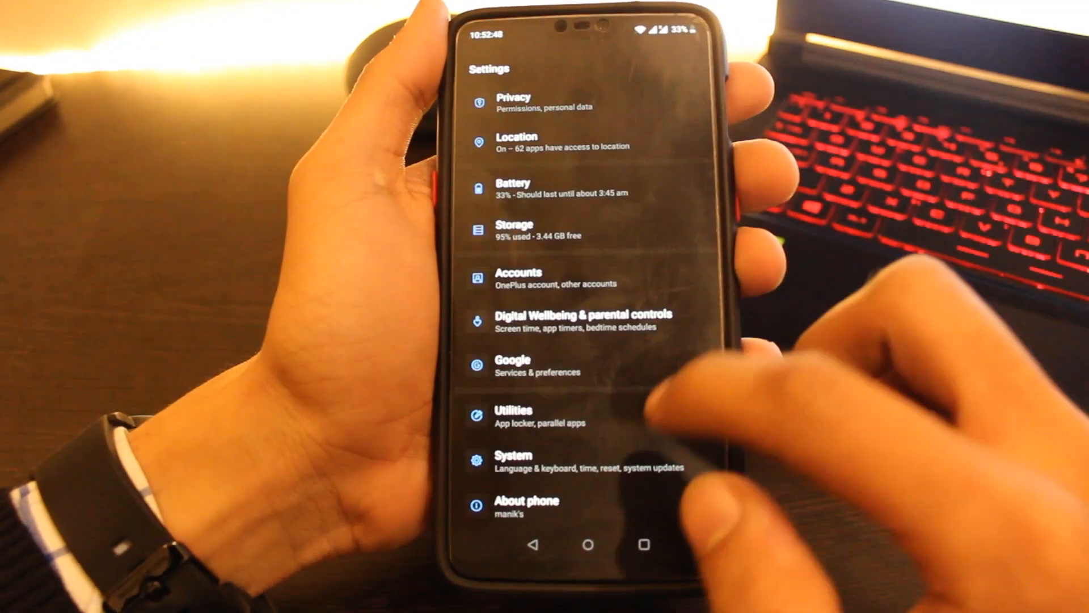
Navigate from Settings into System and then System updates.
left_click(513, 462)
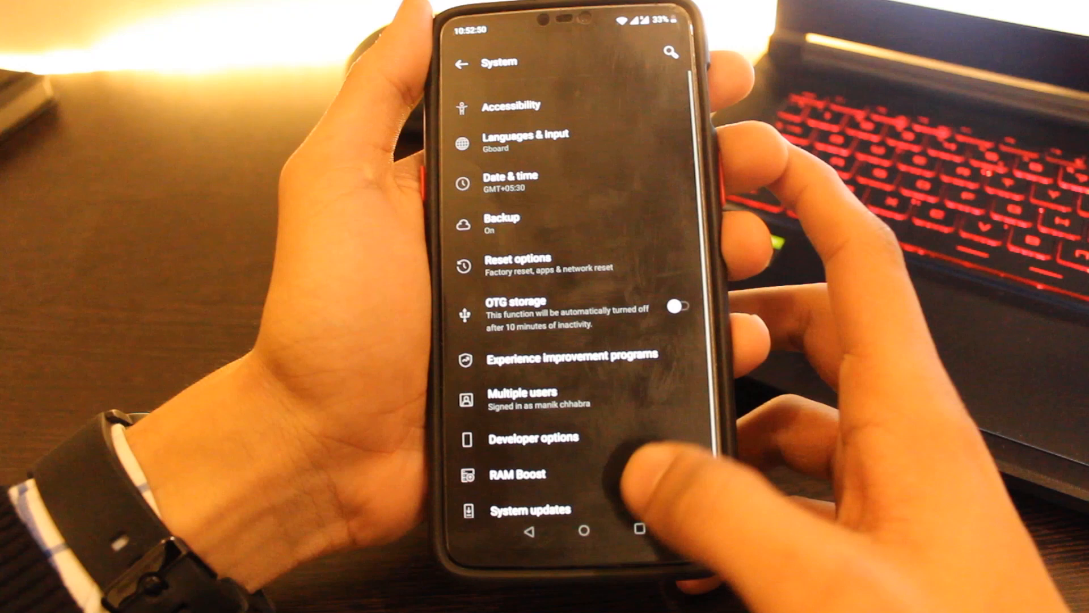
left_click(530, 510)
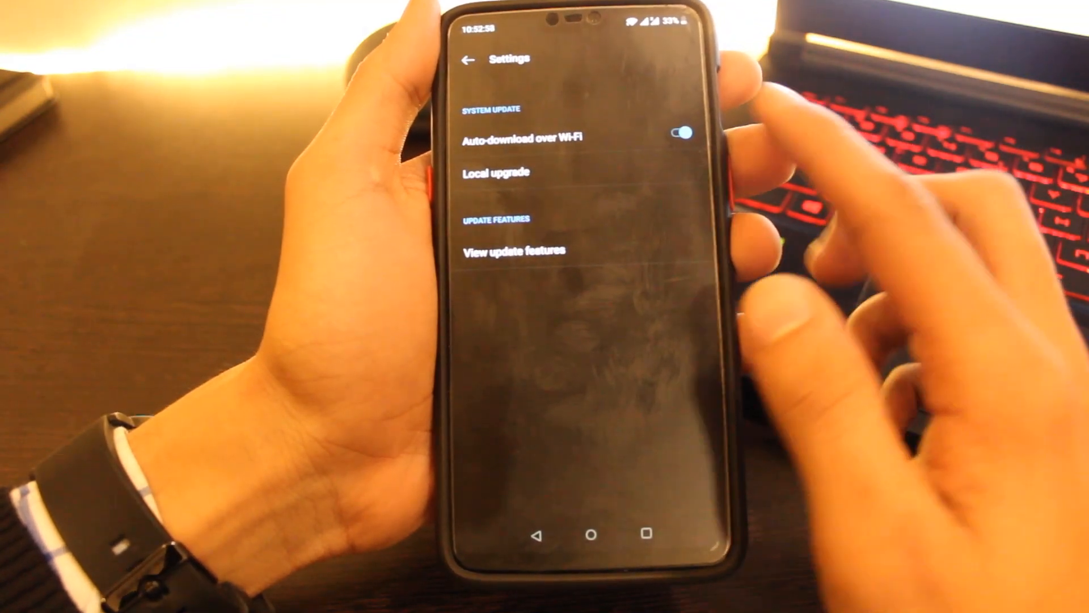
Choose the OnePlus6Oxygen OTA zip via Local upgrade and start installing it now.
left_click(495, 172)
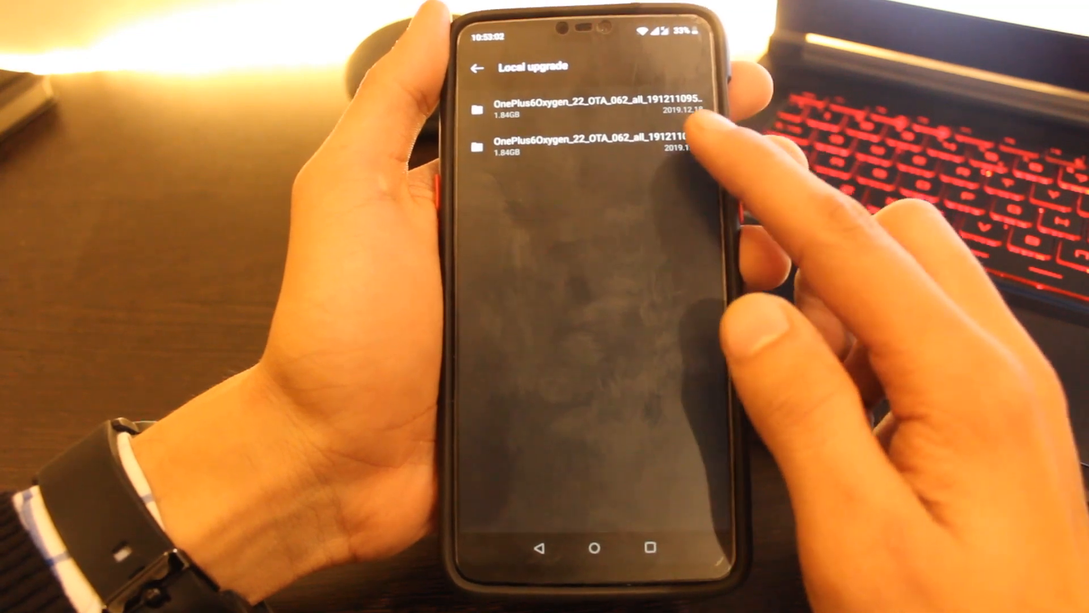
left_click(598, 146)
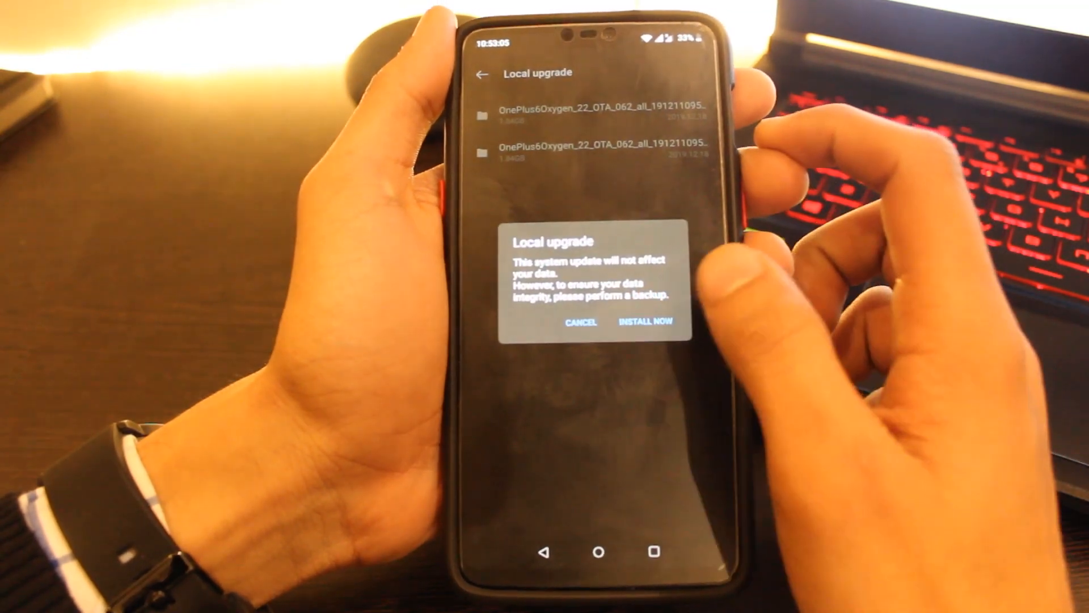
left_click(647, 321)
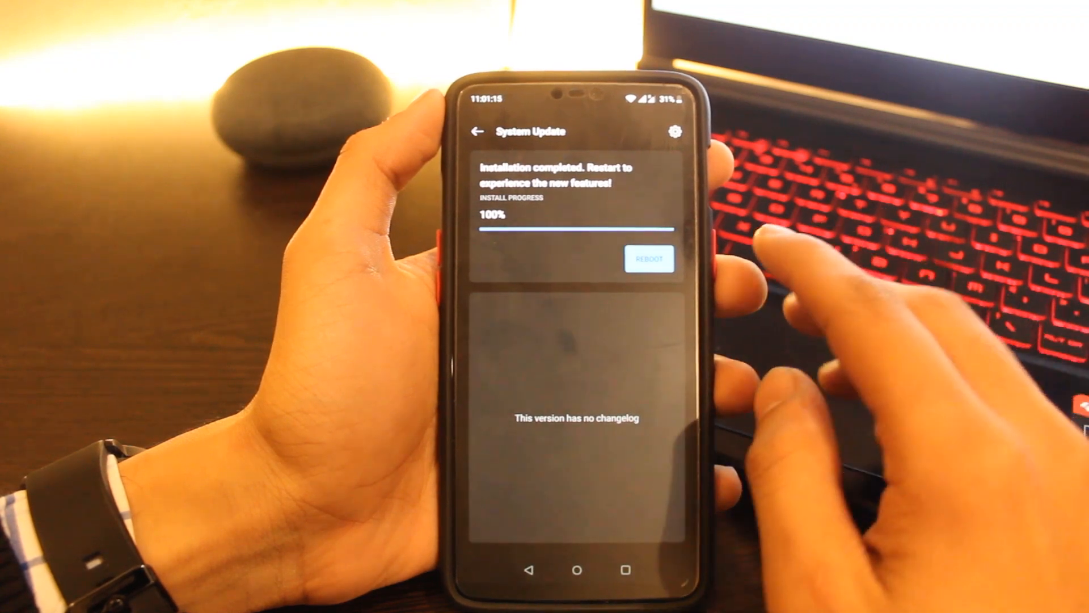
Reboot the phone from the System Update screen to apply the update.
left_click(648, 259)
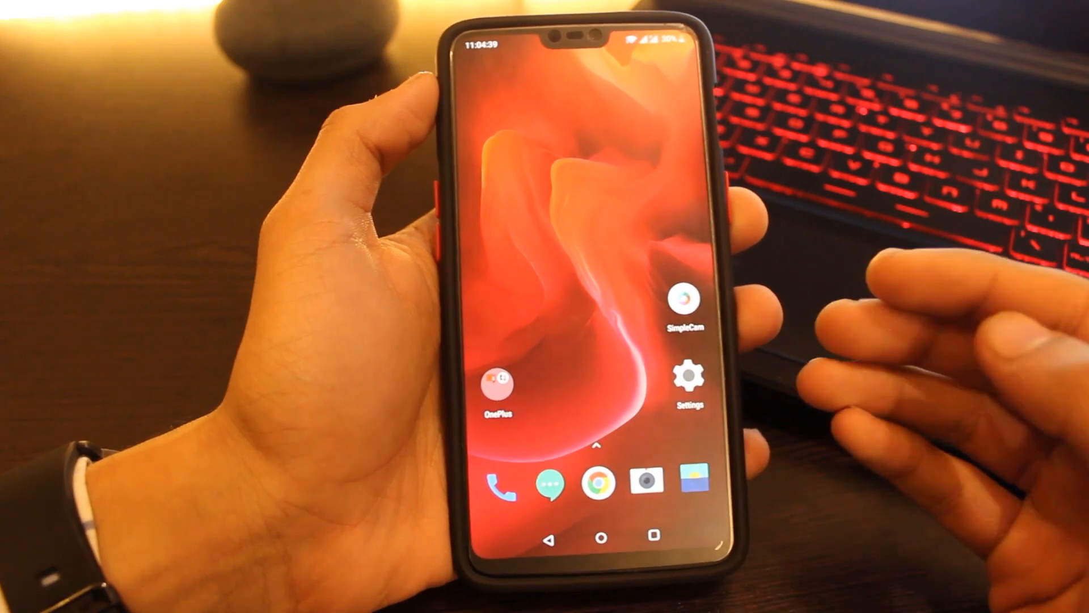
Check About phone for the OxygenOS version, then return to the main Settings page.
left_click(688, 379)
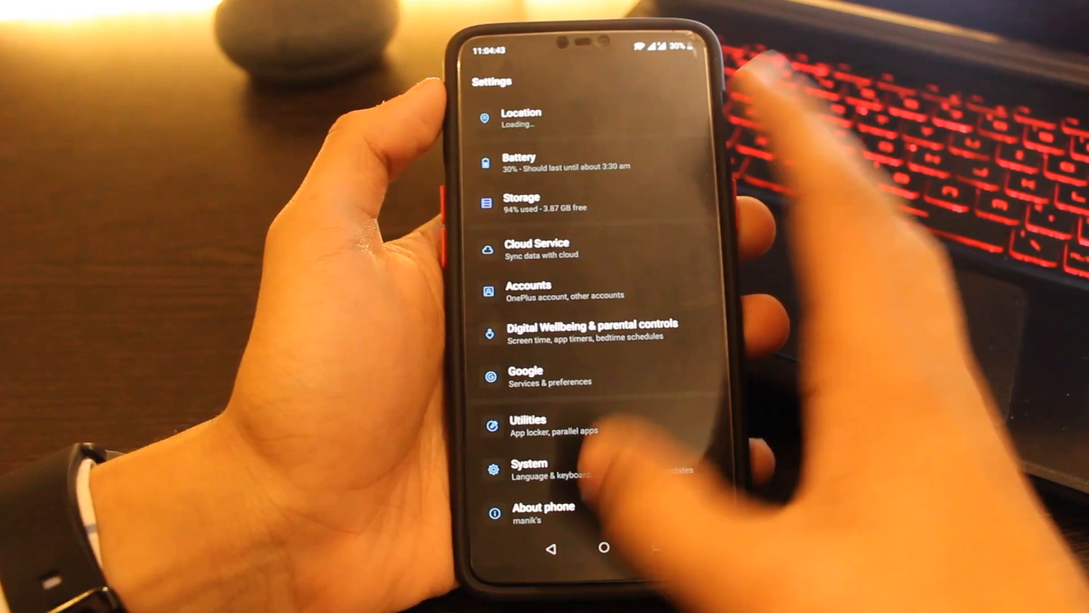
left_click(543, 507)
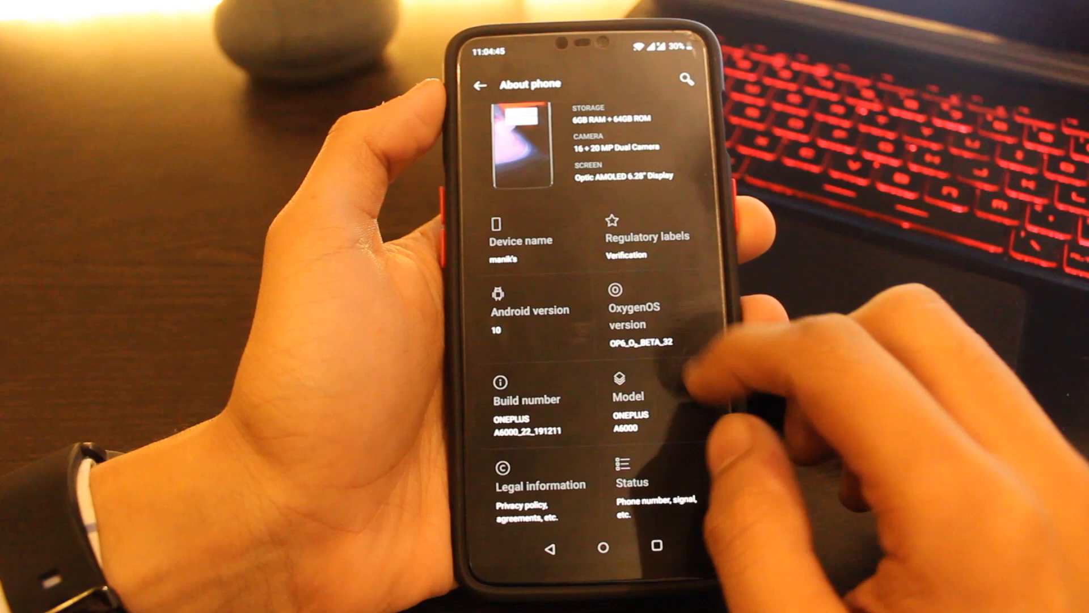
left_click(478, 84)
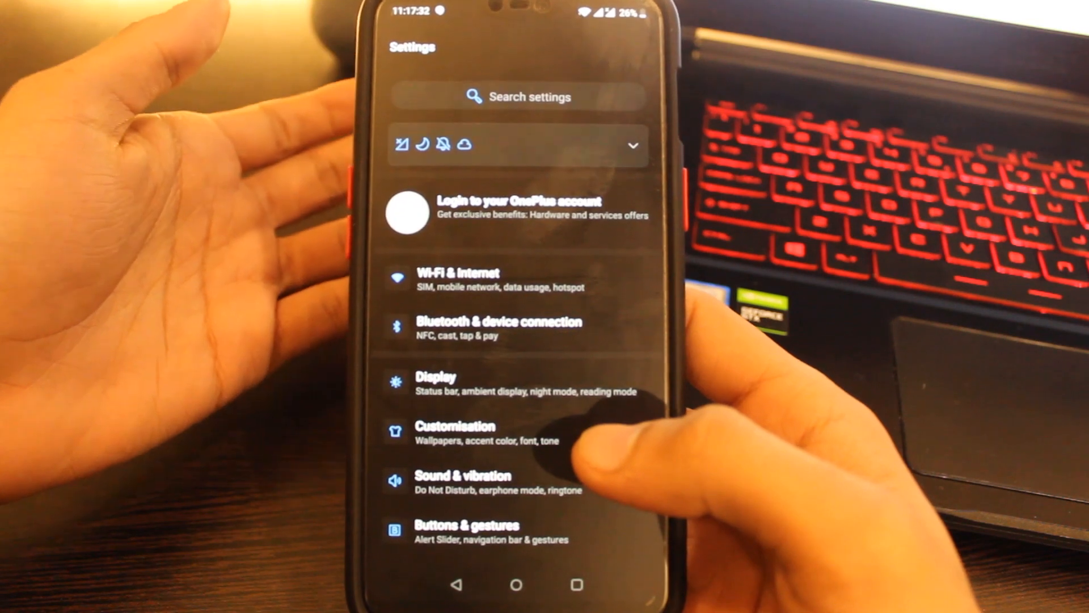
View the Notch display options, then go to the OnePlus Benefits account login page.
scroll("down", 3)
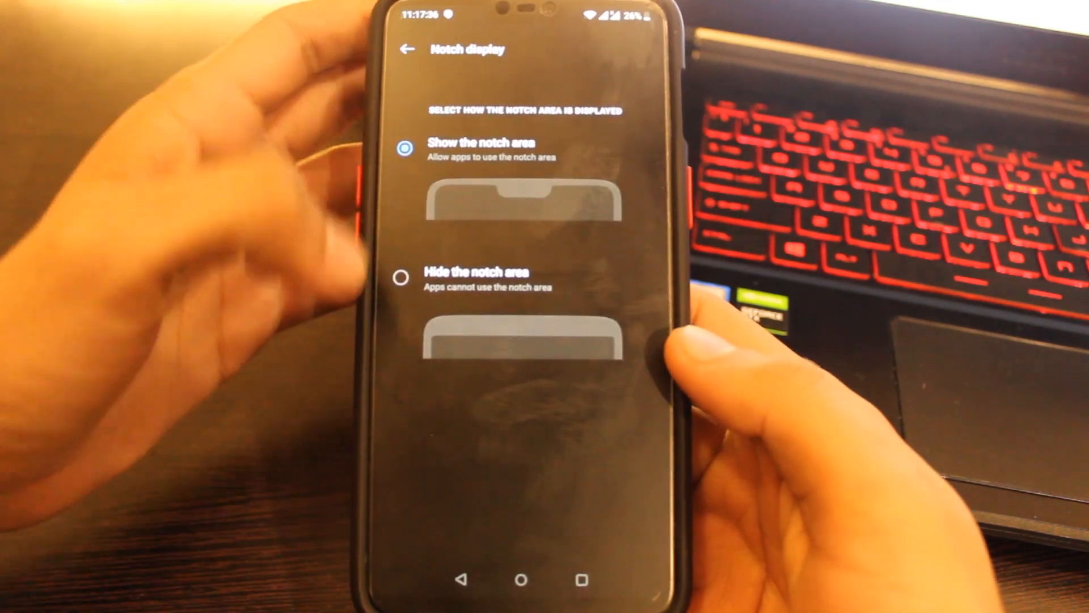
left_click(401, 277)
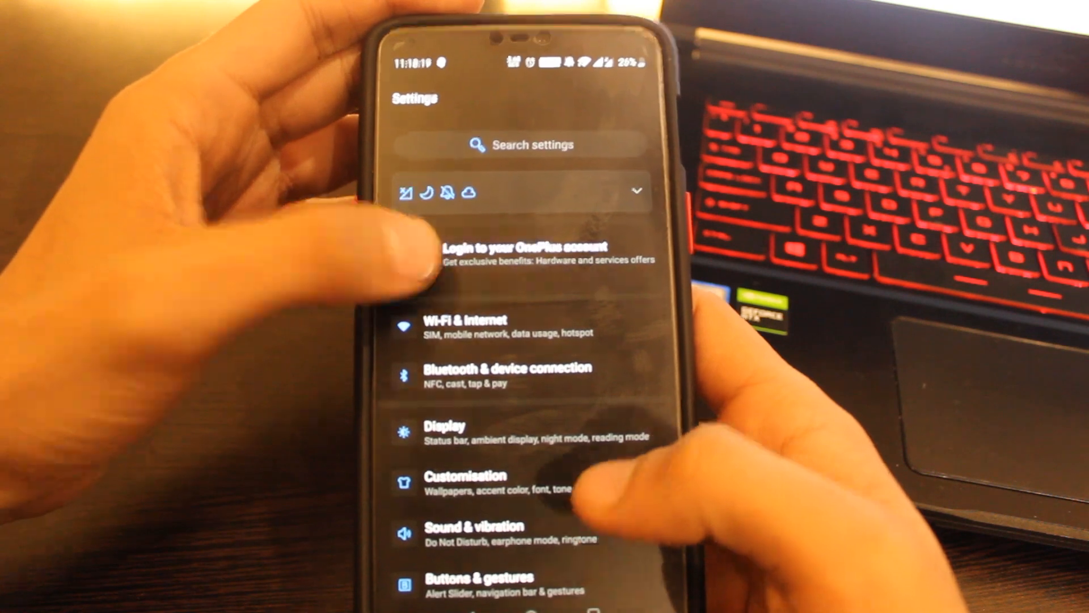
left_click(527, 252)
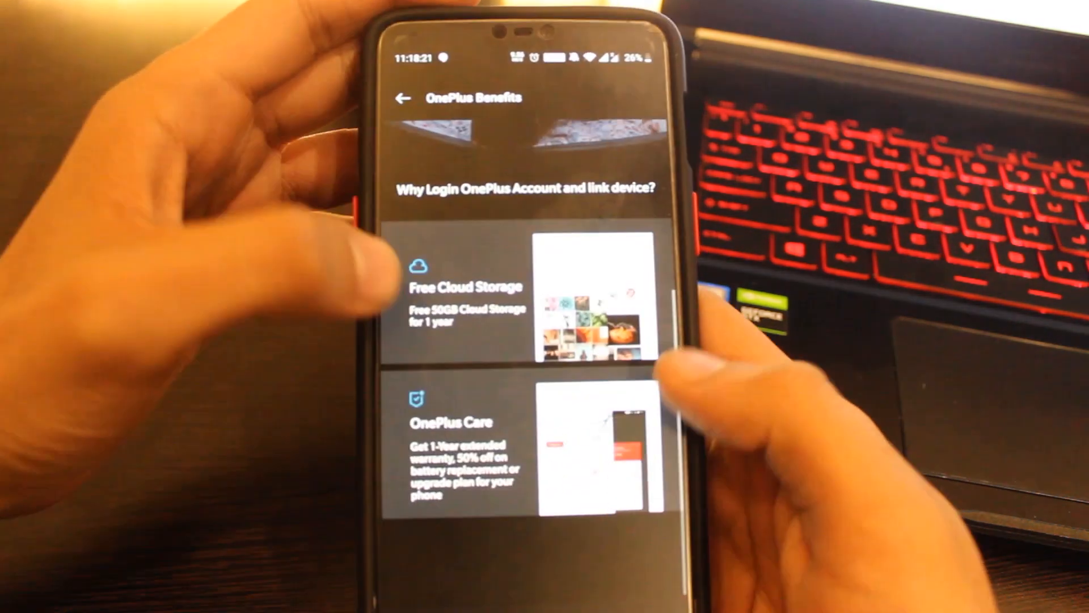